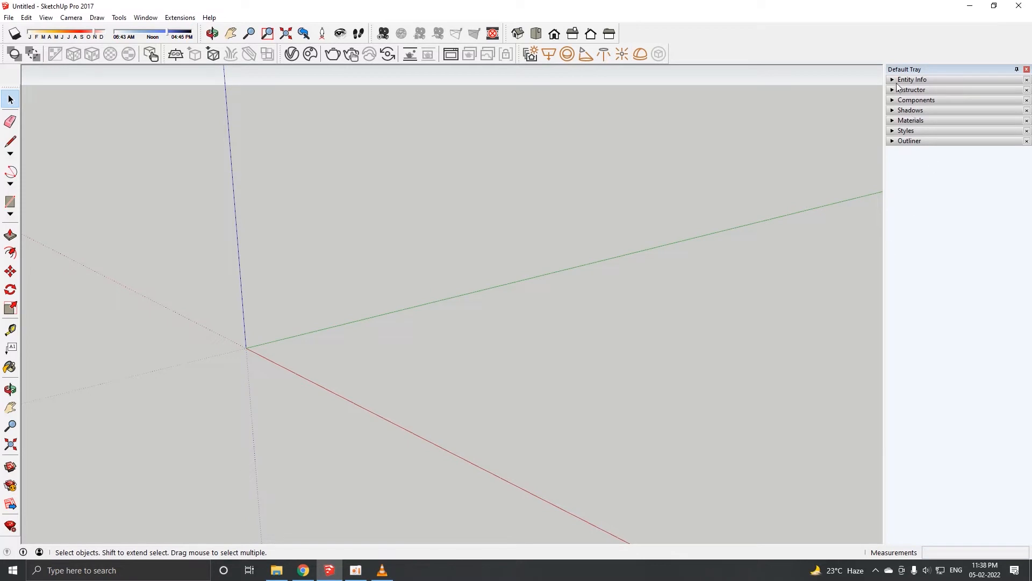
pyautogui.moveTo(910, 80)
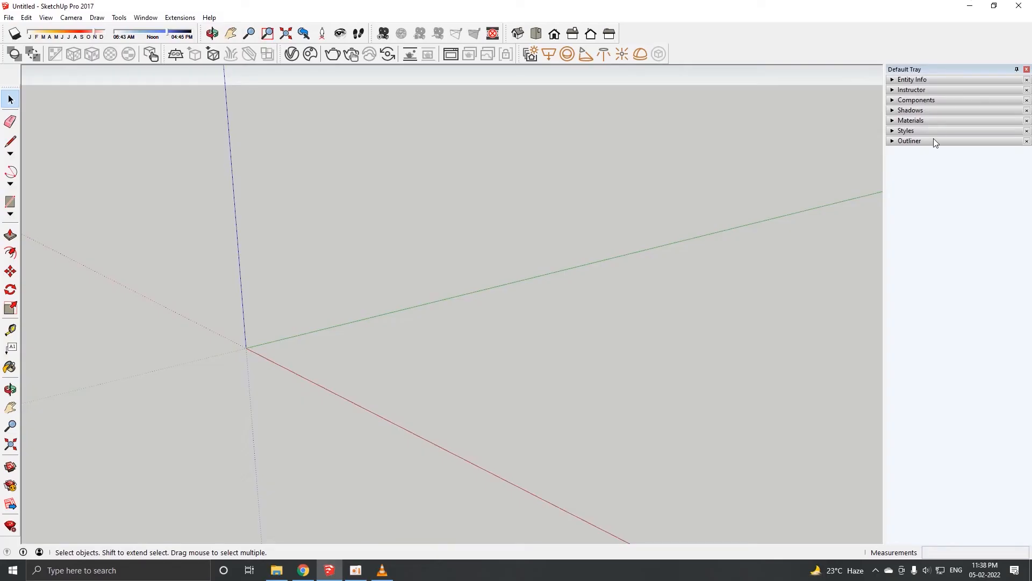
pyautogui.moveTo(941, 145)
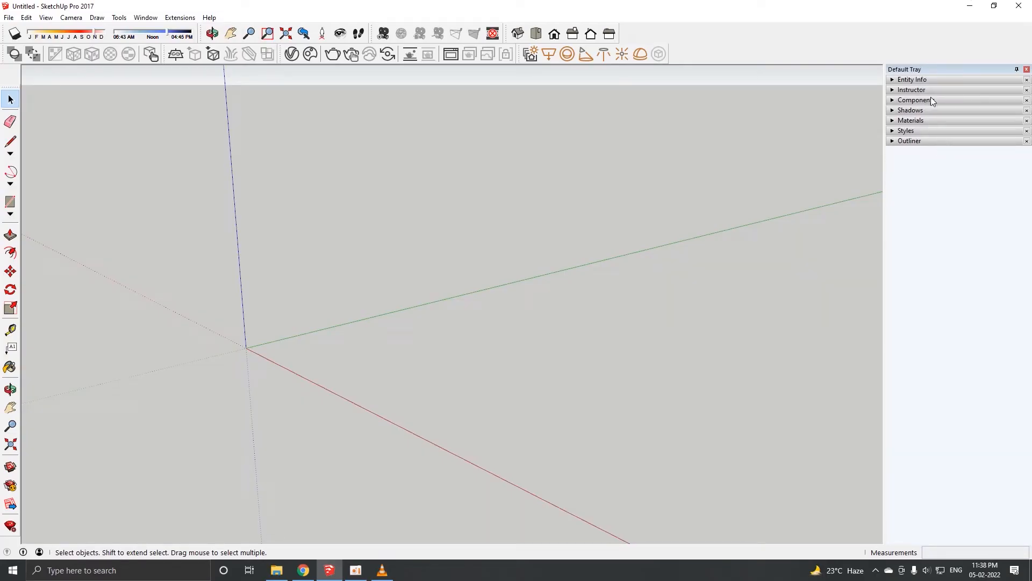
pyautogui.moveTo(914, 150)
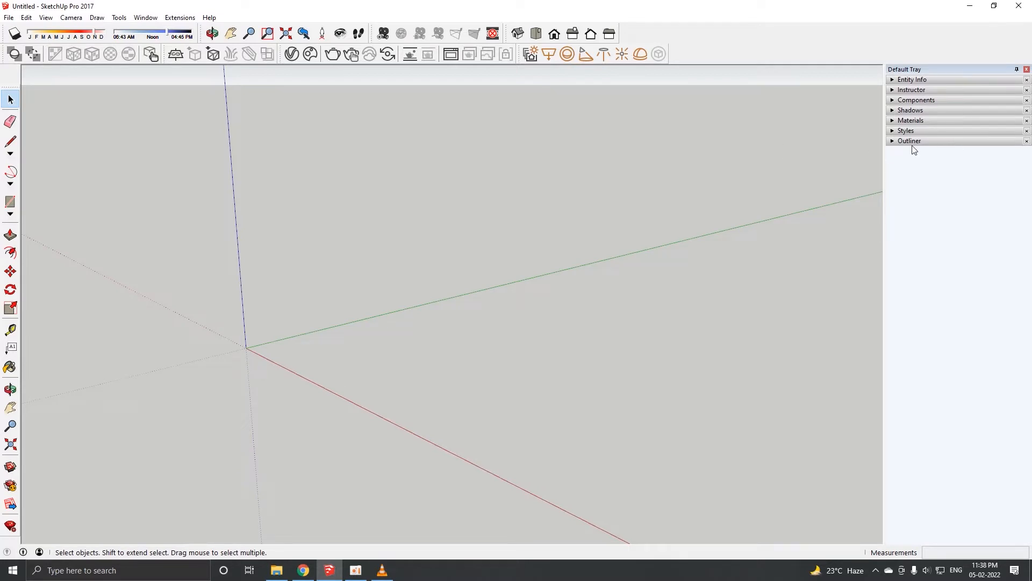
pyautogui.moveTo(959, 143)
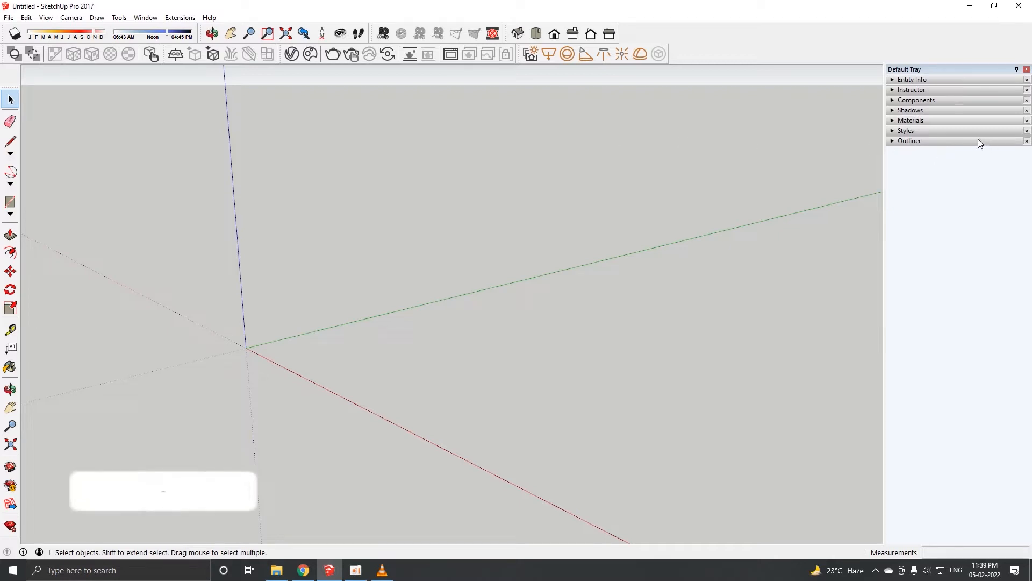
pyautogui.moveTo(946, 74)
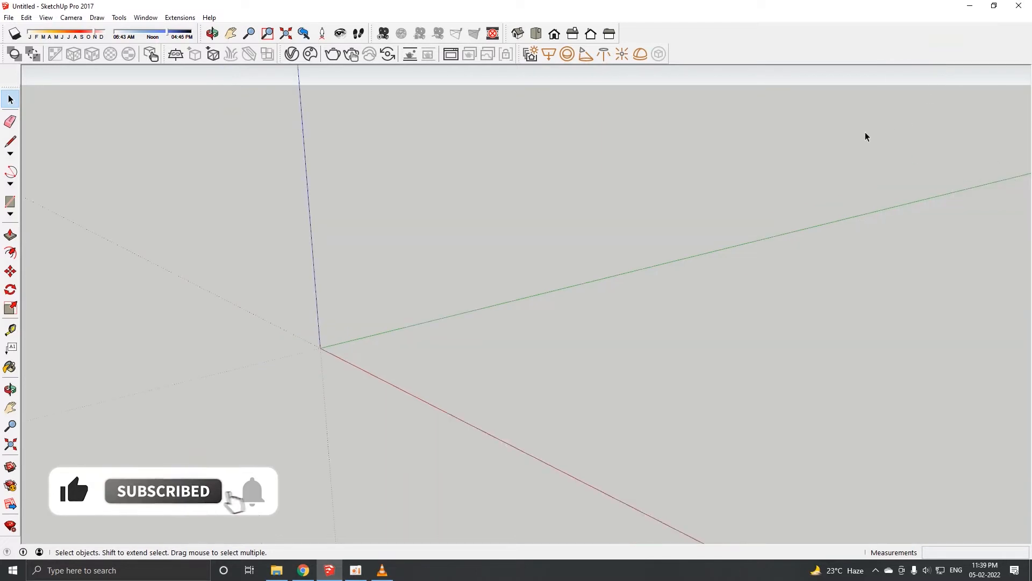
# Browse the Window menu's Default Tray panel list and dismiss it unchanged.
pyautogui.click(145, 17)
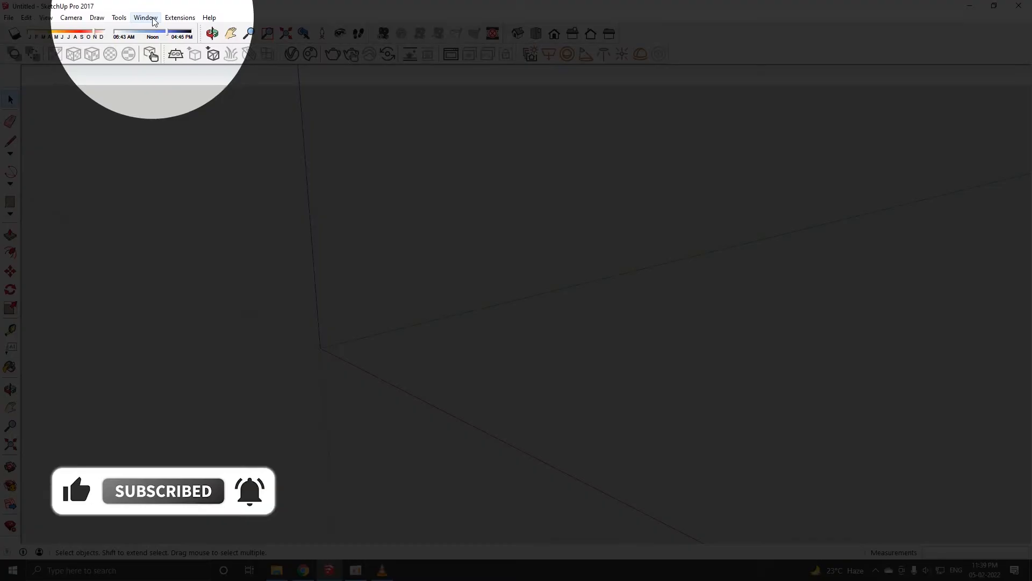
pyautogui.click(145, 17)
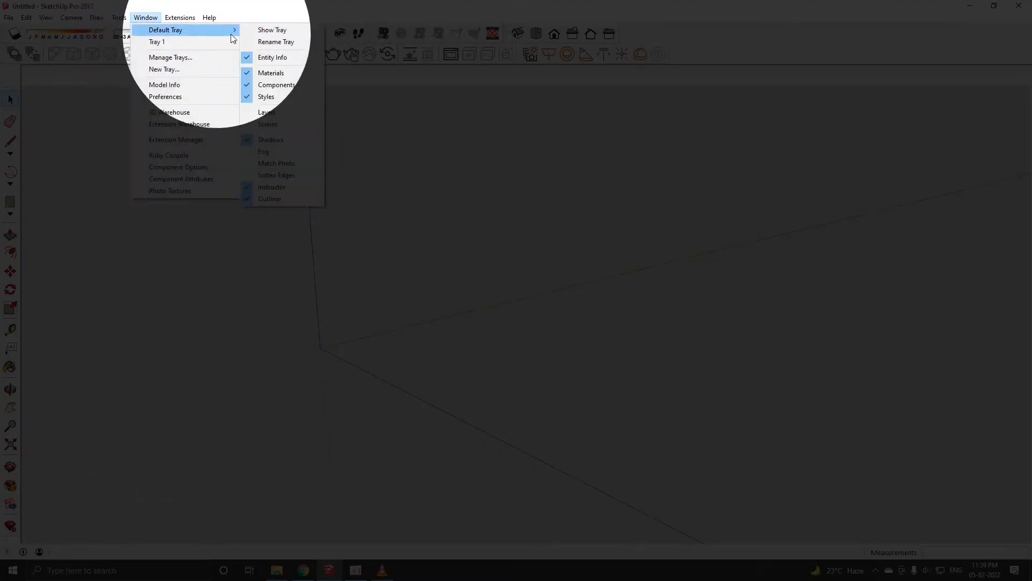
pyautogui.click(272, 30)
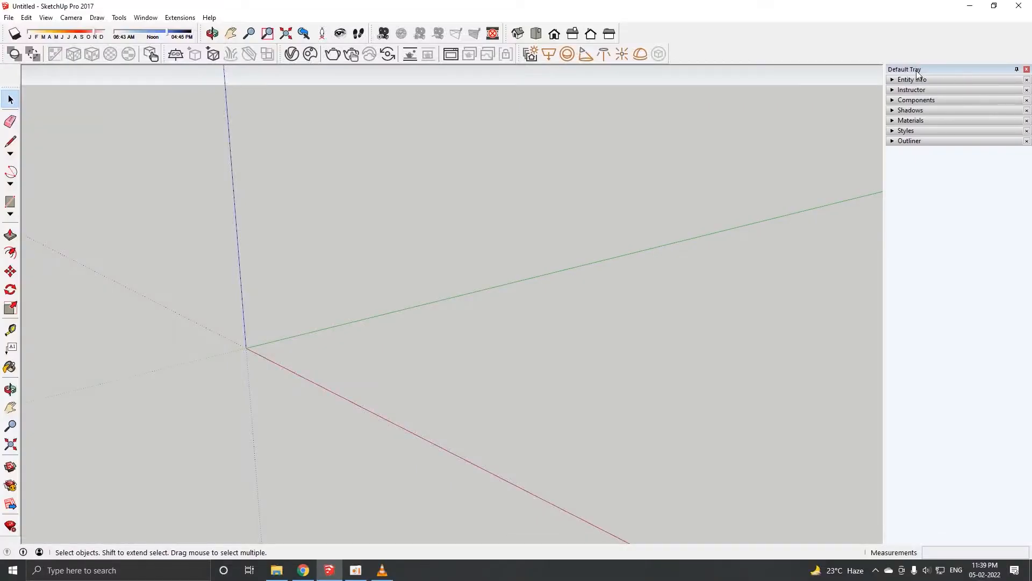
pyautogui.moveTo(947, 152)
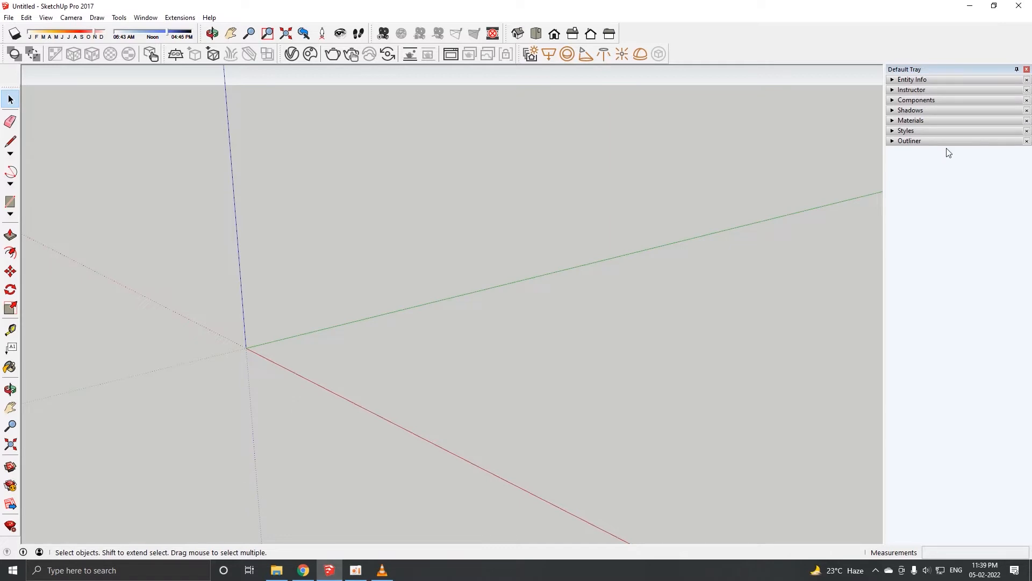
pyautogui.moveTo(926, 135)
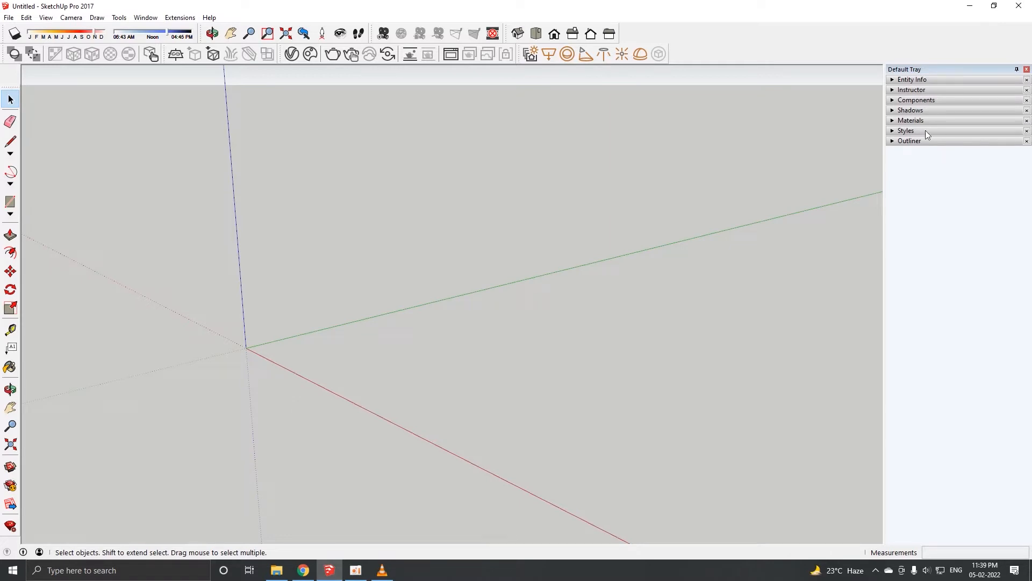
pyautogui.moveTo(926, 146)
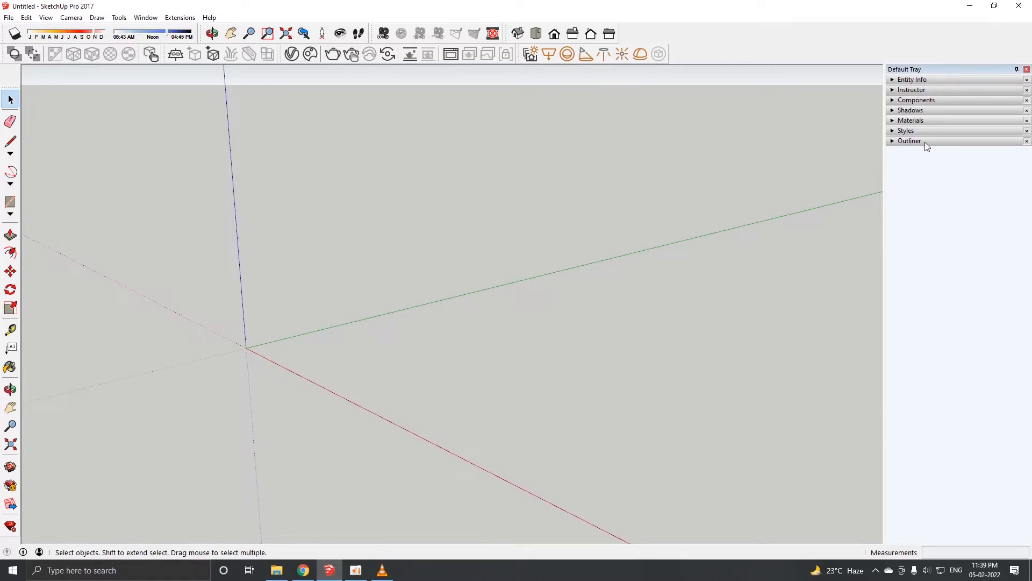
# Expand and collapse the Outliner, then open Manage Trays from the Window menu.
pyautogui.click(910, 141)
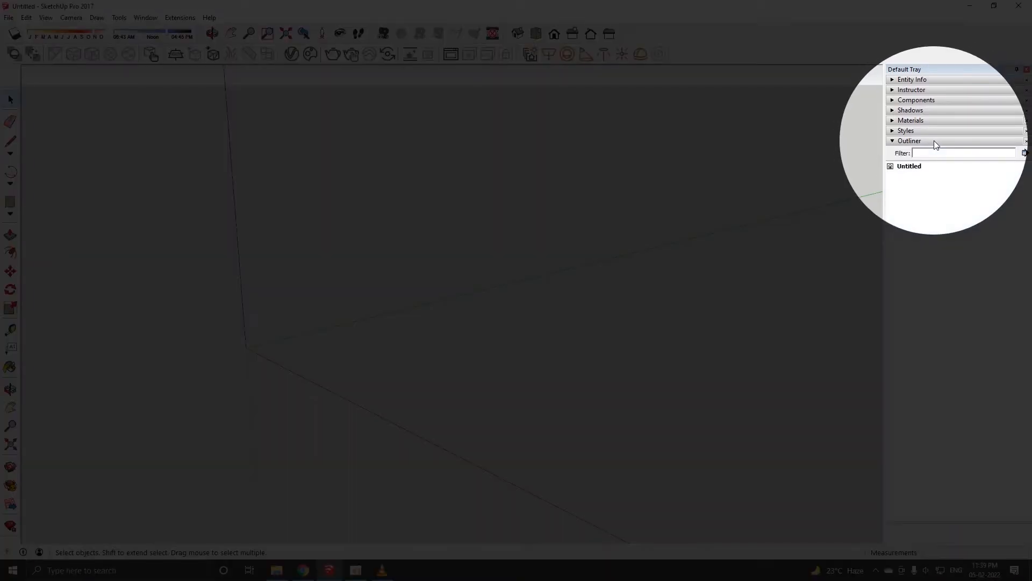
pyautogui.click(909, 140)
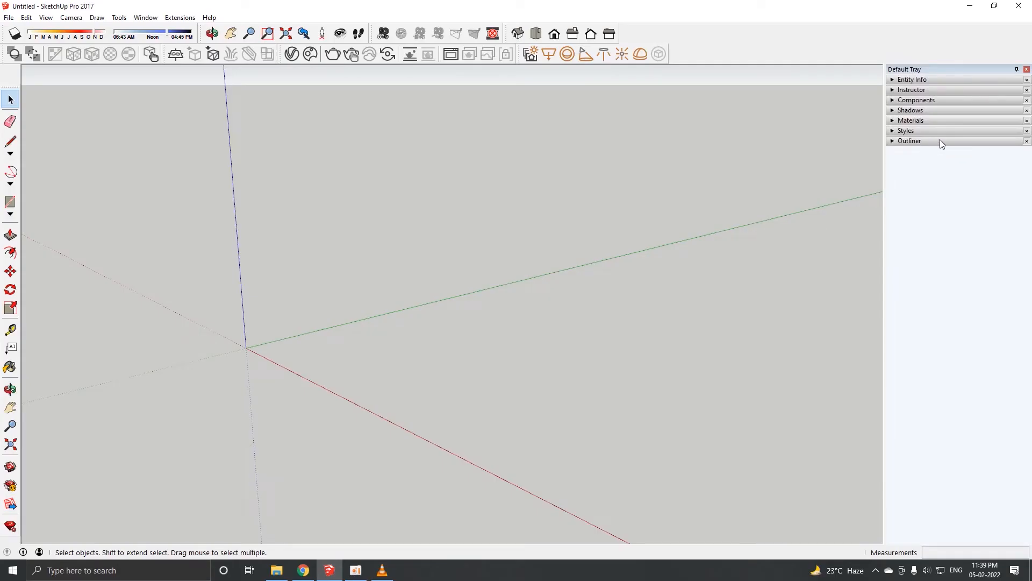
pyautogui.moveTo(952, 149)
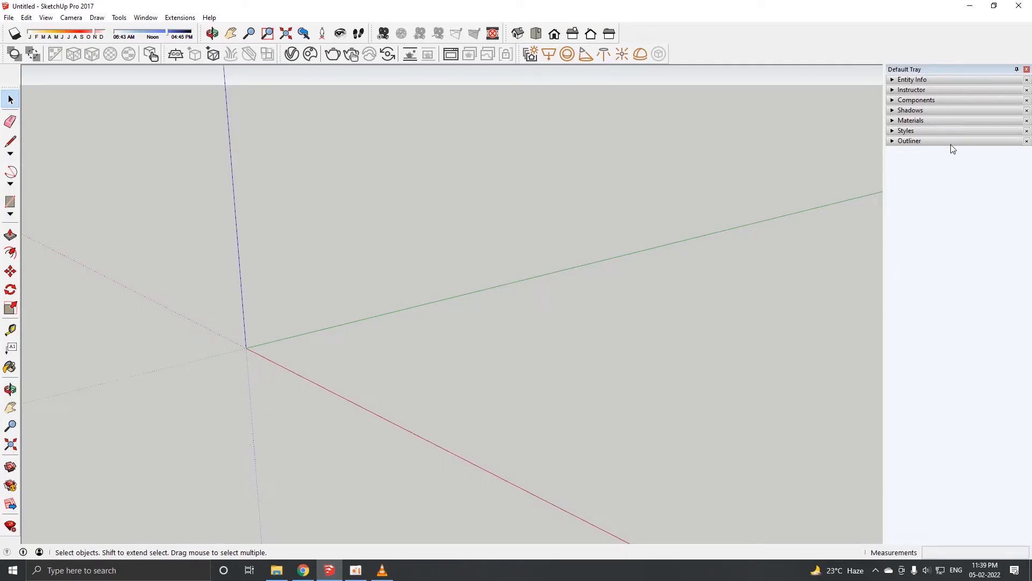
pyautogui.moveTo(937, 142)
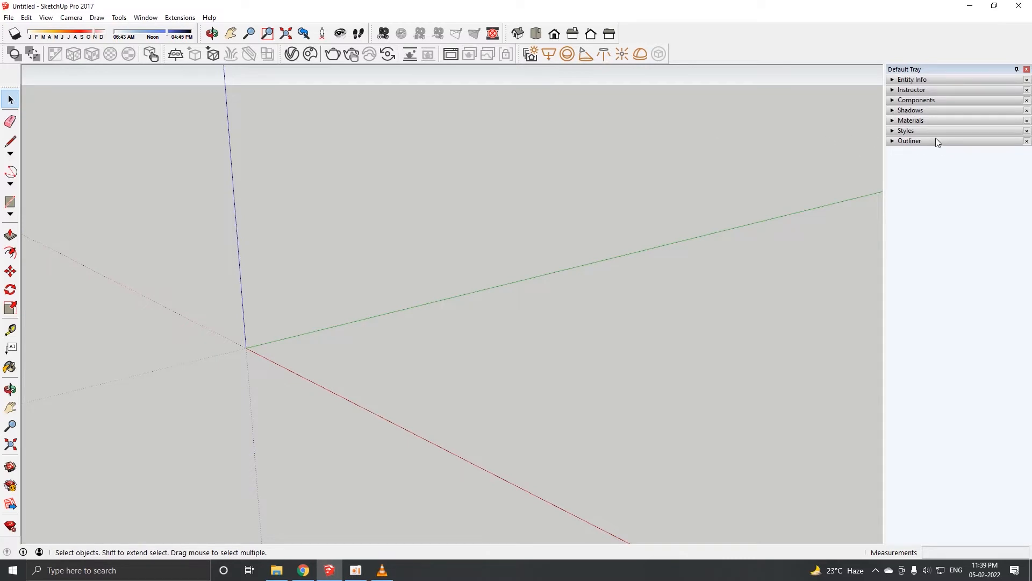
pyautogui.moveTo(772, 140)
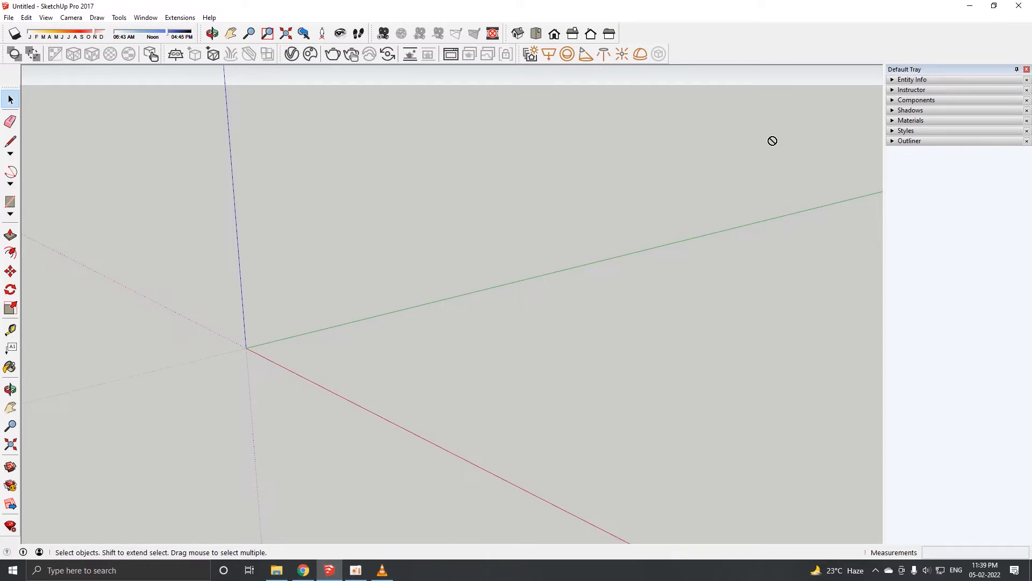
pyautogui.moveTo(753, 141)
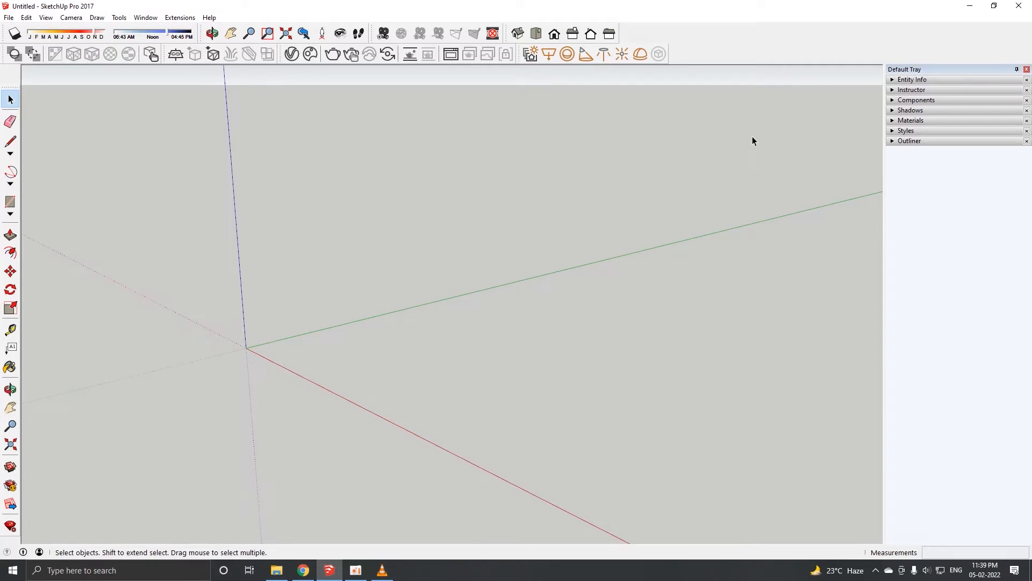
pyautogui.moveTo(771, 99)
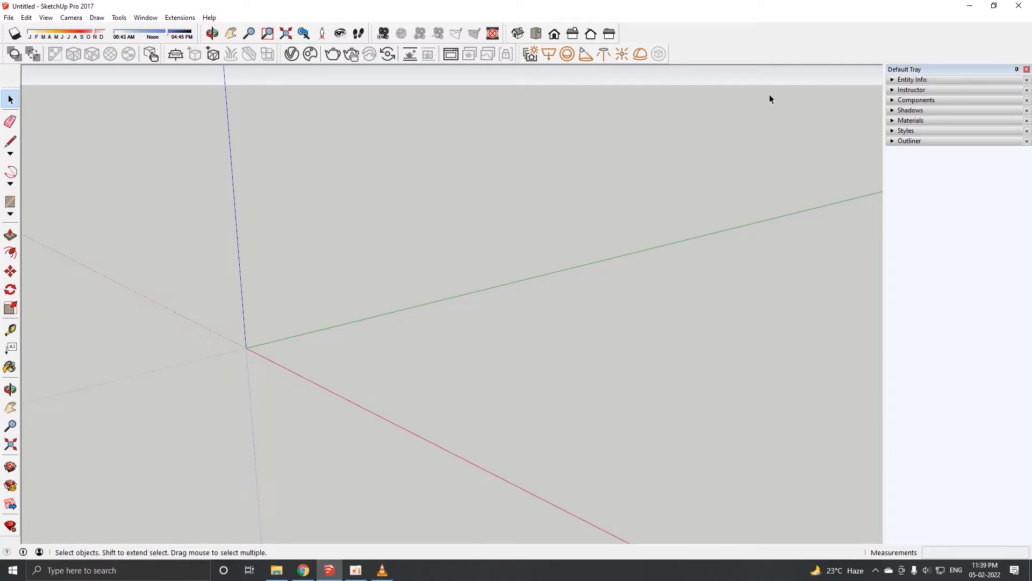
pyautogui.click(145, 18)
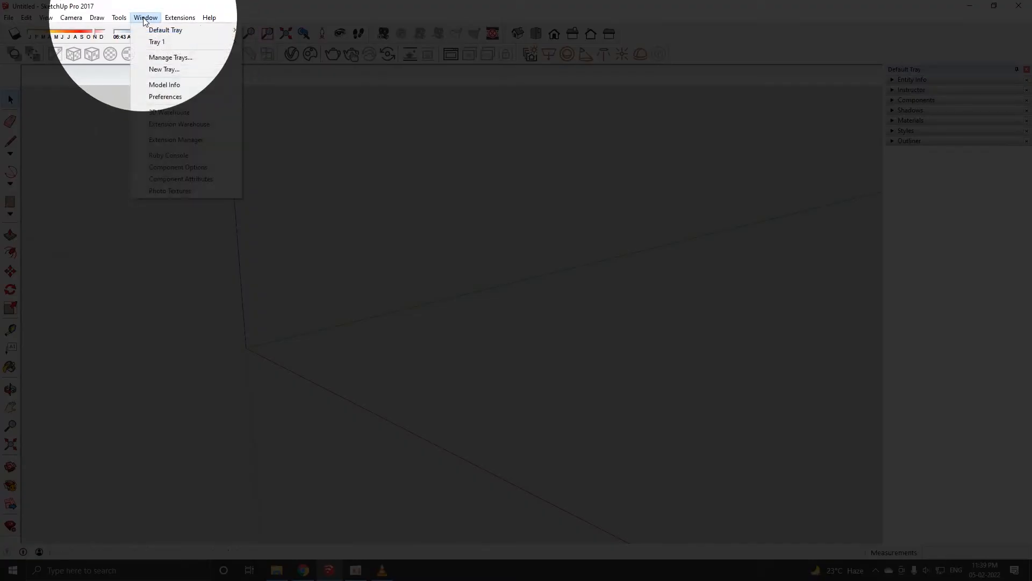
pyautogui.moveTo(169, 57)
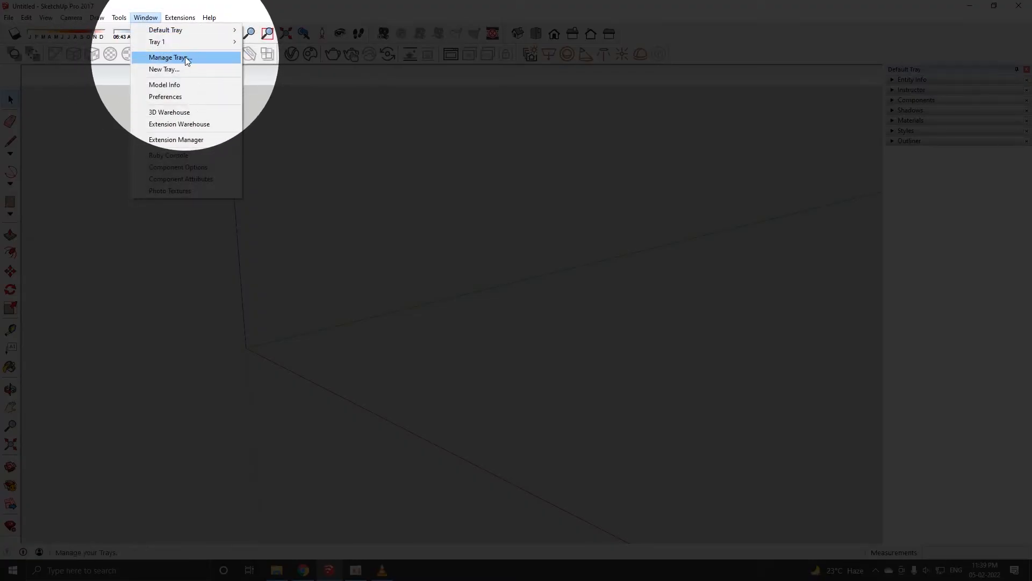
pyautogui.click(167, 58)
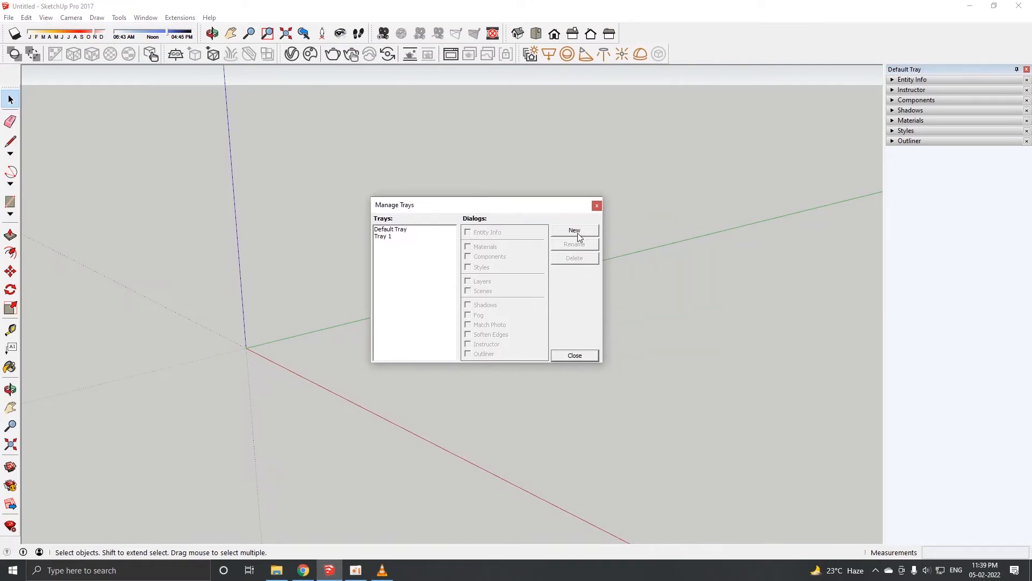
# Add a new tray named Tray 2 with no dialogs checked.
pyautogui.click(572, 229)
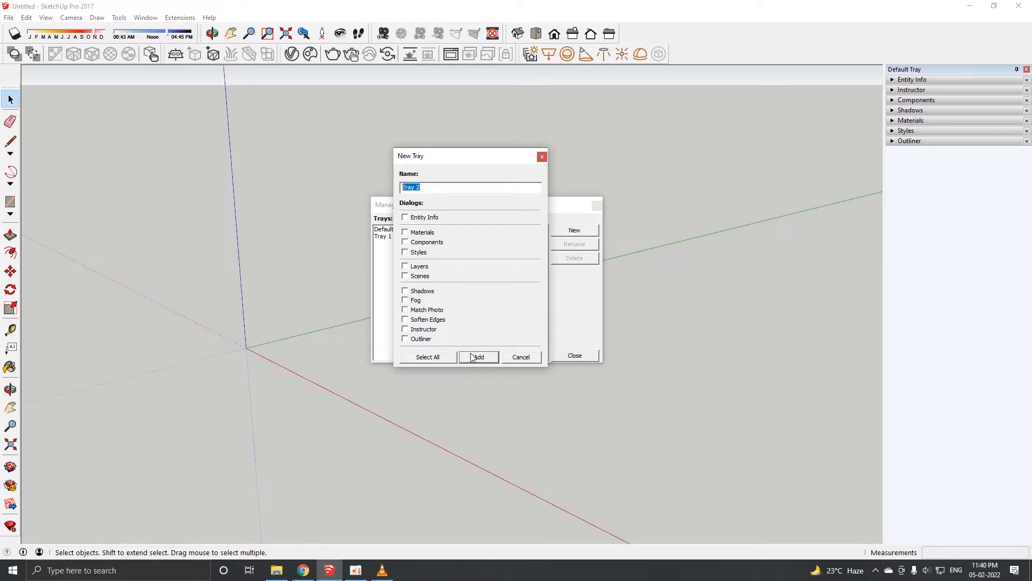
pyautogui.click(478, 356)
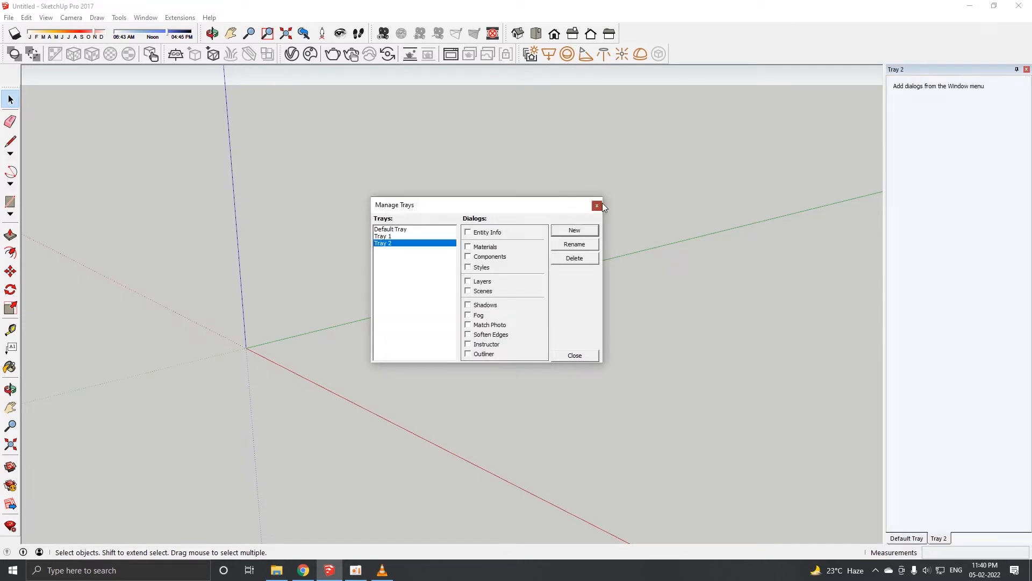
# Close Manage Trays and drag Tray 2 to float over the drawing area.
pyautogui.click(595, 206)
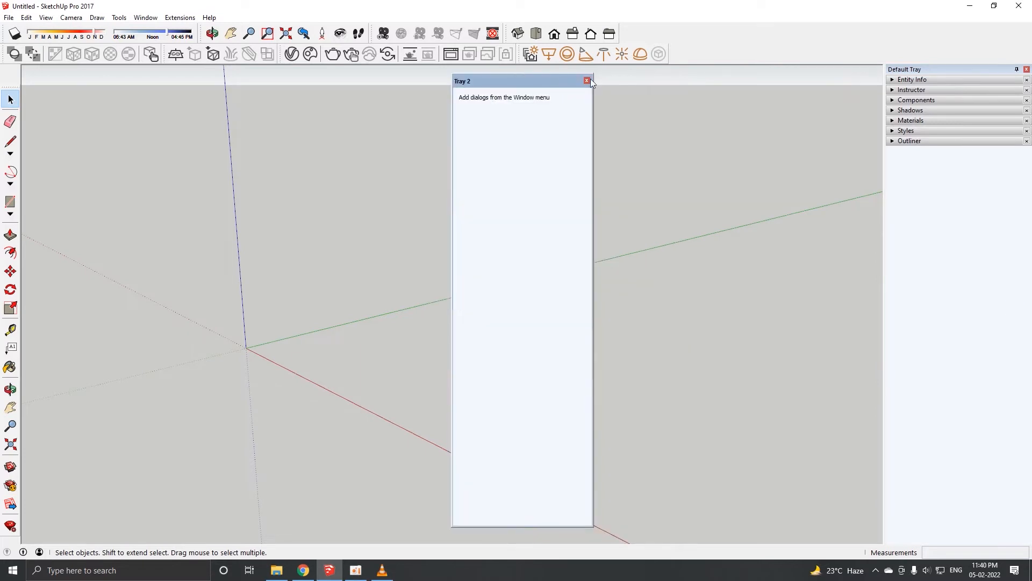
pyautogui.moveTo(487, 80); pyautogui.dragTo(547, 85)
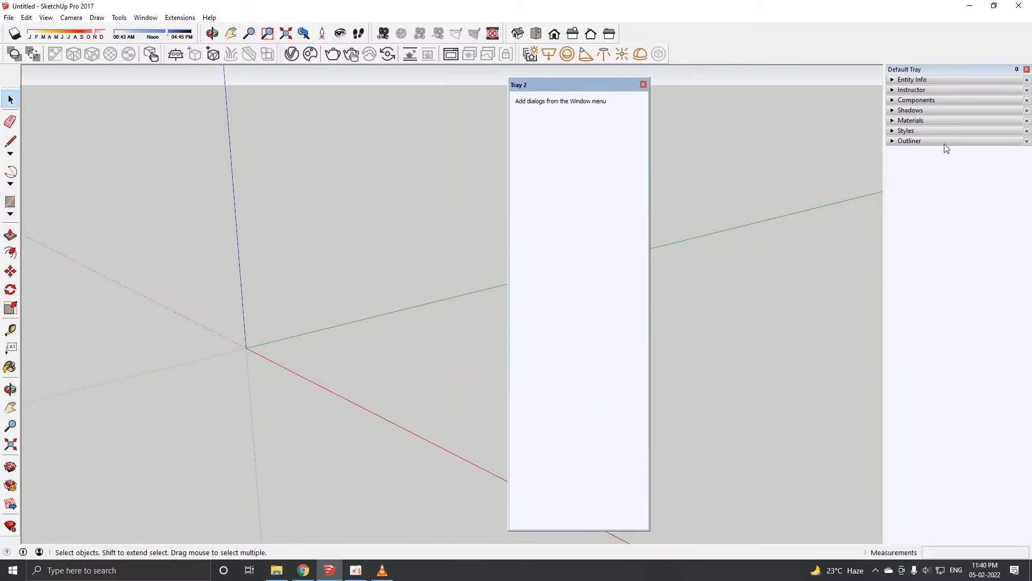
pyautogui.moveTo(905, 152)
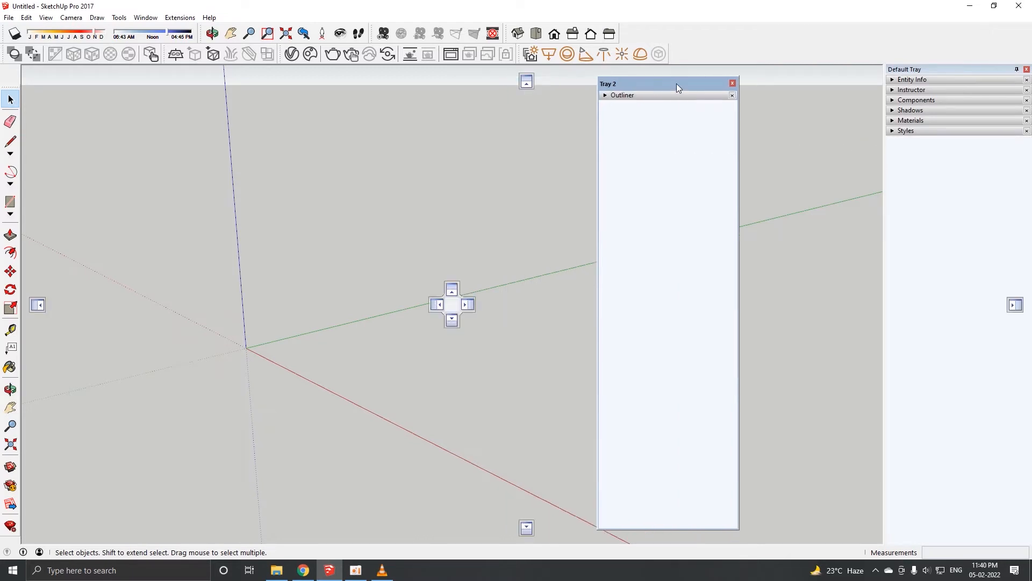
# Expand and collapse the Outliner header in Tray 2 to check it moved there.
pyautogui.click(622, 95)
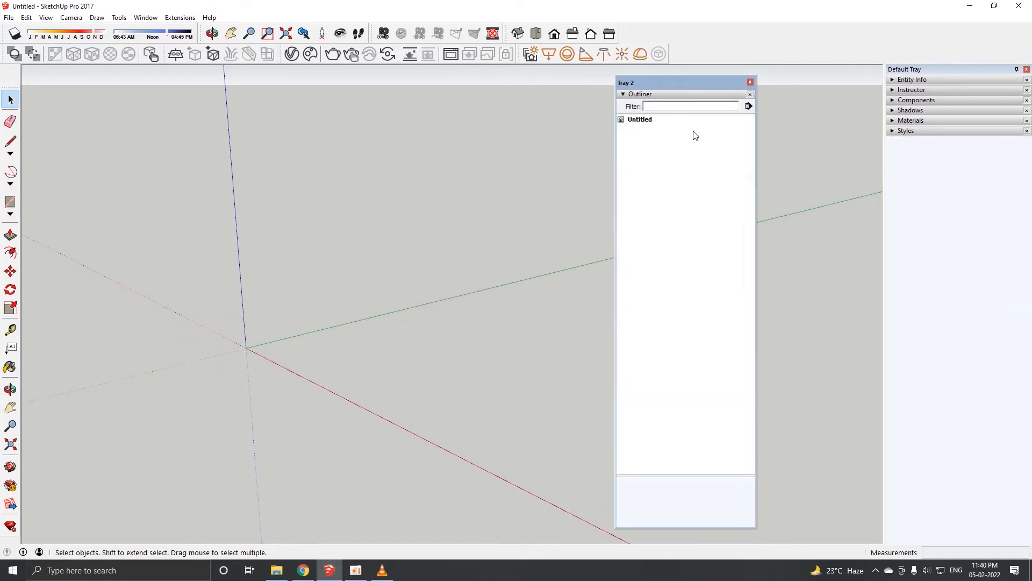
pyautogui.click(622, 94)
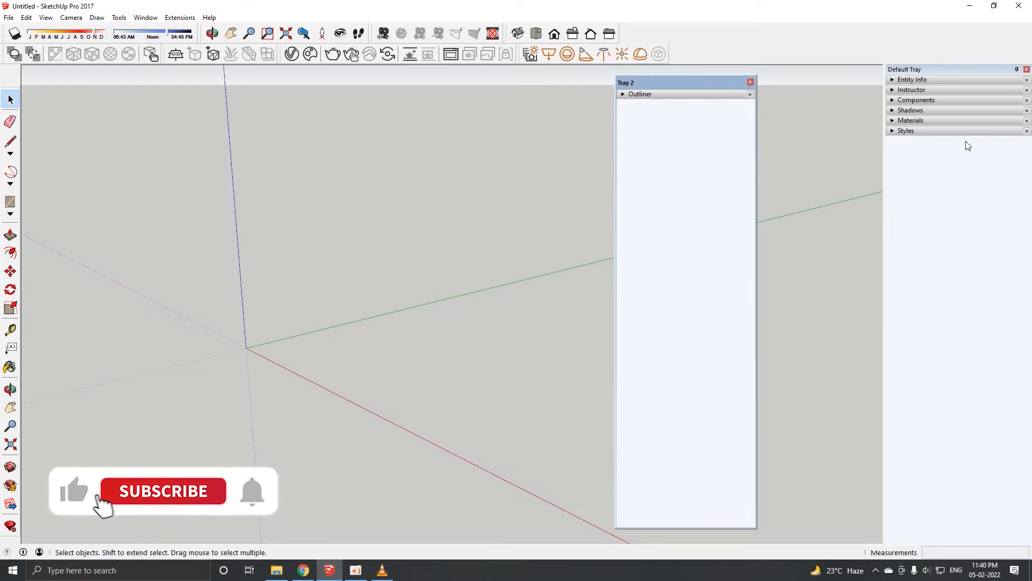
pyautogui.click(622, 94)
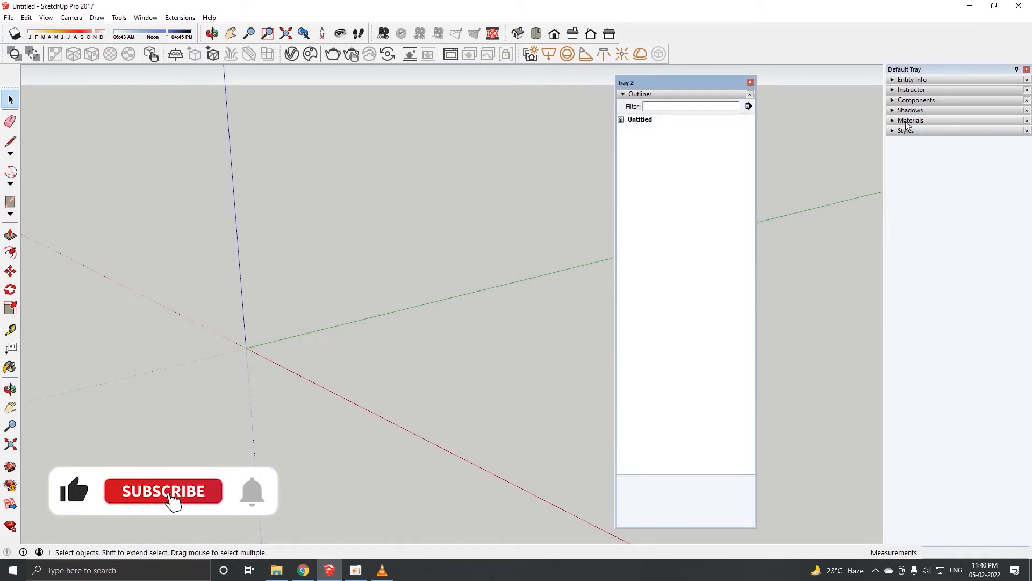
pyautogui.click(684, 106)
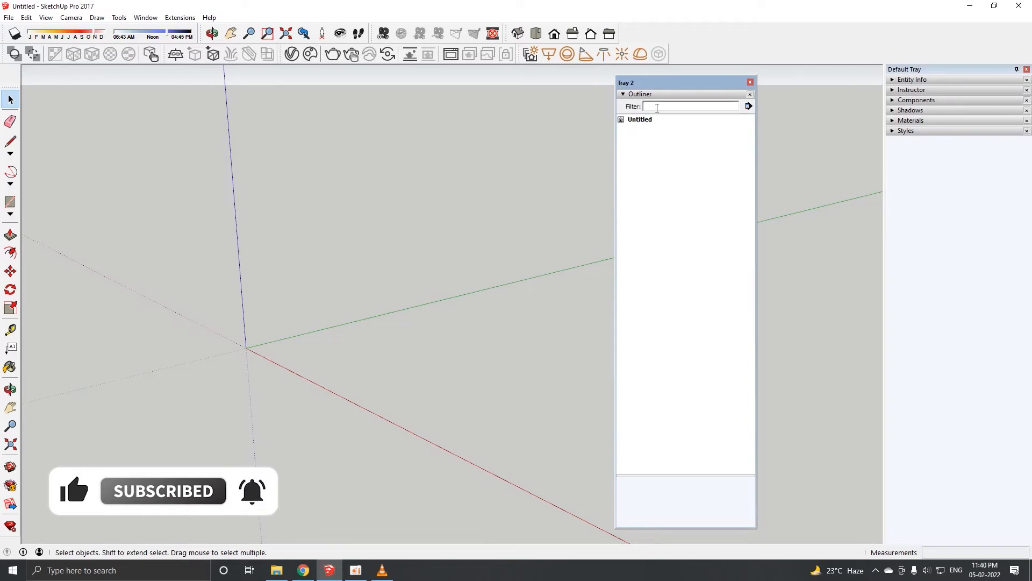
pyautogui.click(622, 94)
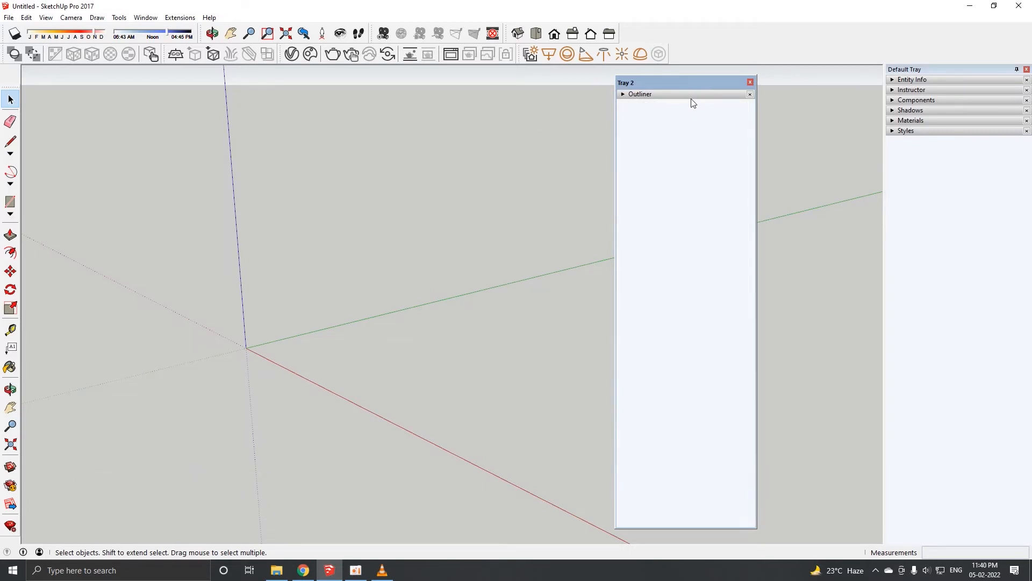
pyautogui.moveTo(750, 82)
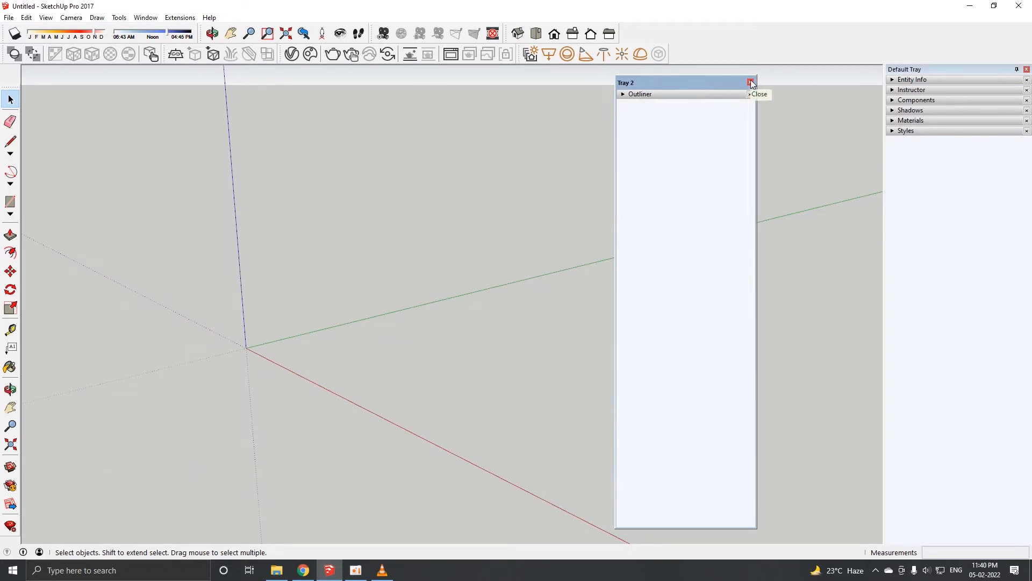
# Hide Tray 2, bring it back via Window > Tray 2, then hide it again.
pyautogui.click(750, 82)
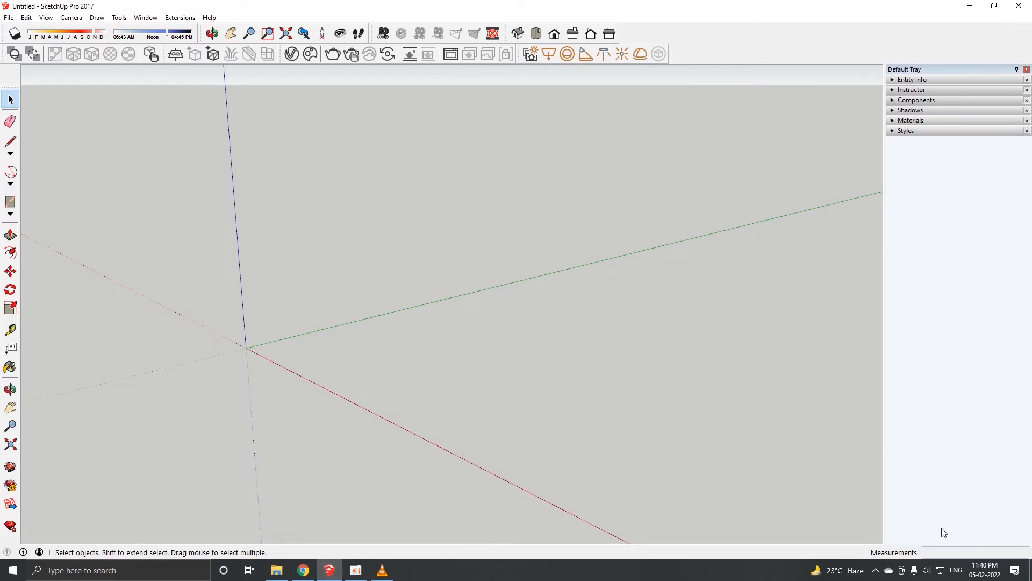
pyautogui.moveTo(223, 102)
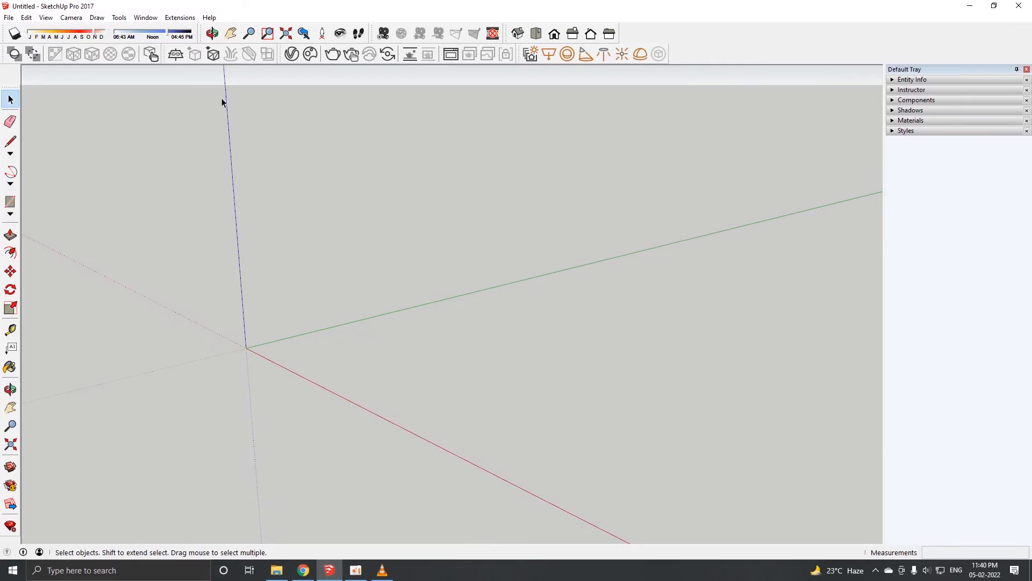
pyautogui.click(145, 17)
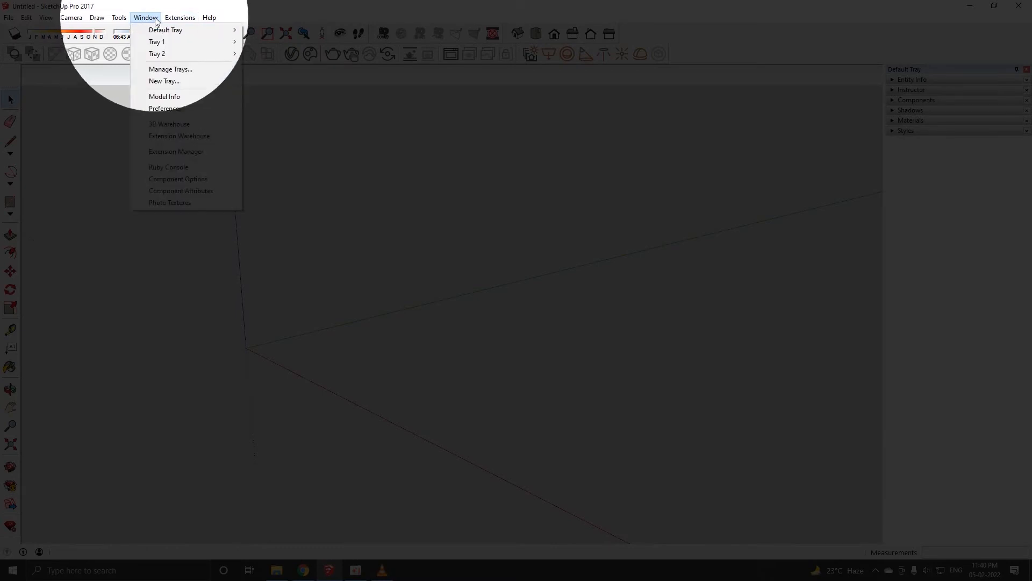
pyautogui.moveTo(157, 53)
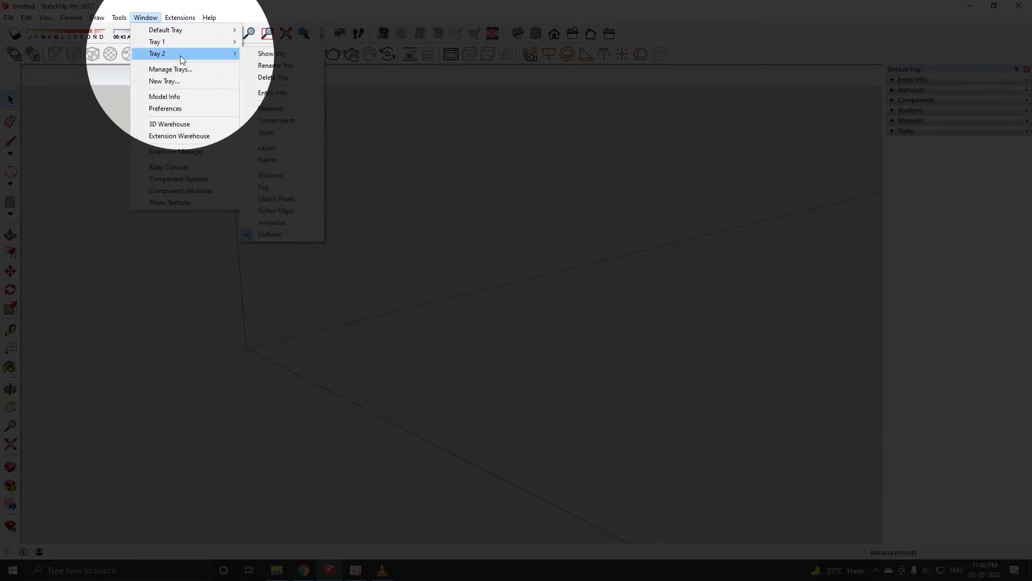
pyautogui.moveTo(272, 54)
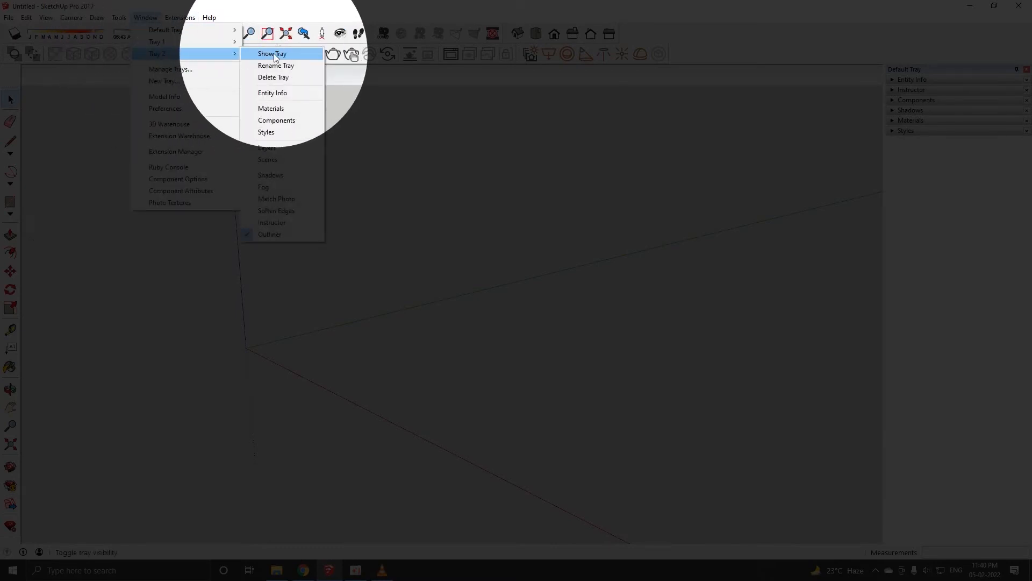
pyautogui.click(272, 53)
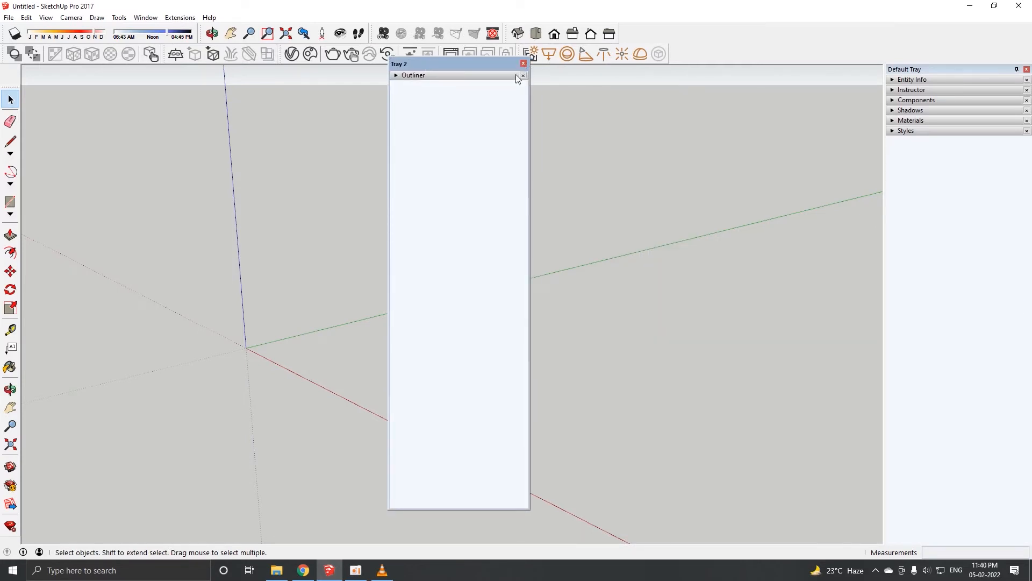
pyautogui.click(523, 64)
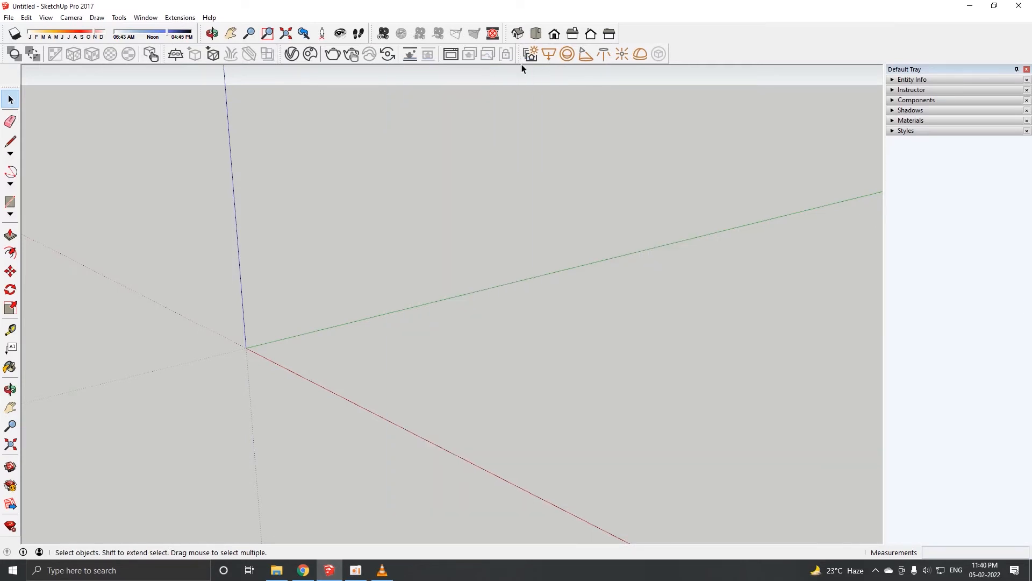
# In Manage Trays, delete Tray 2, then delete Tray 1 and confirm Yes.
pyautogui.click(144, 17)
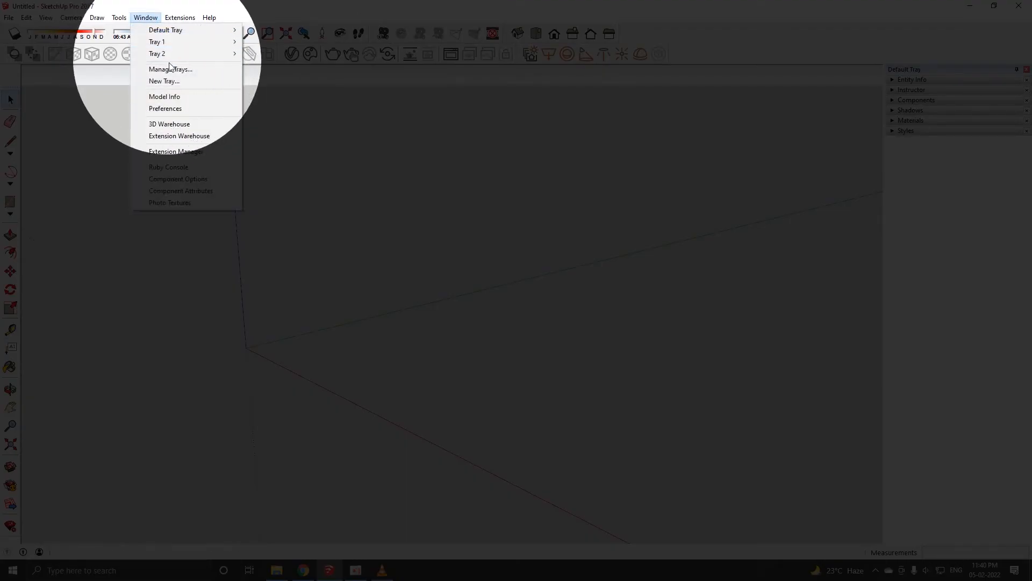
pyautogui.click(170, 69)
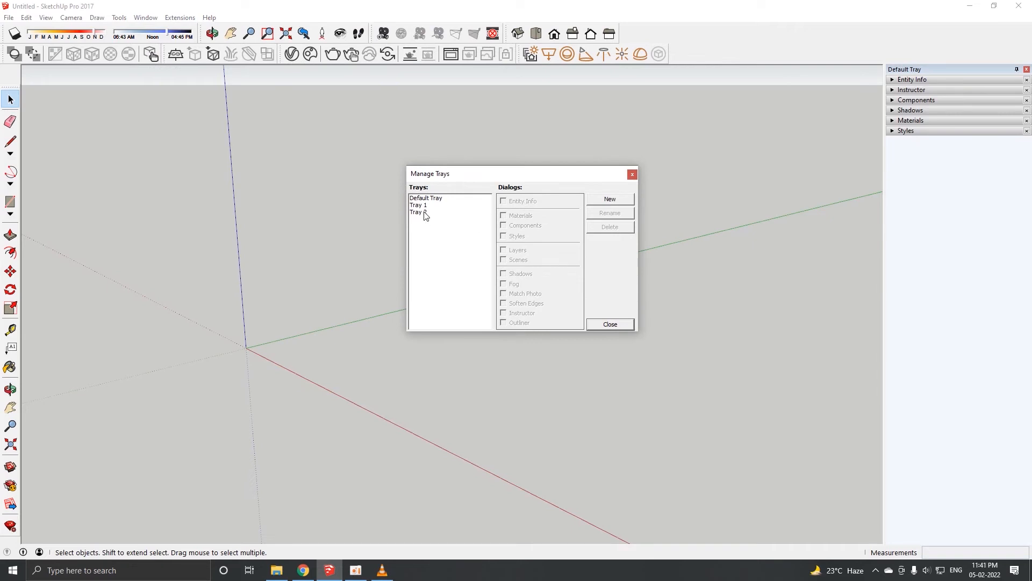
pyautogui.click(419, 211)
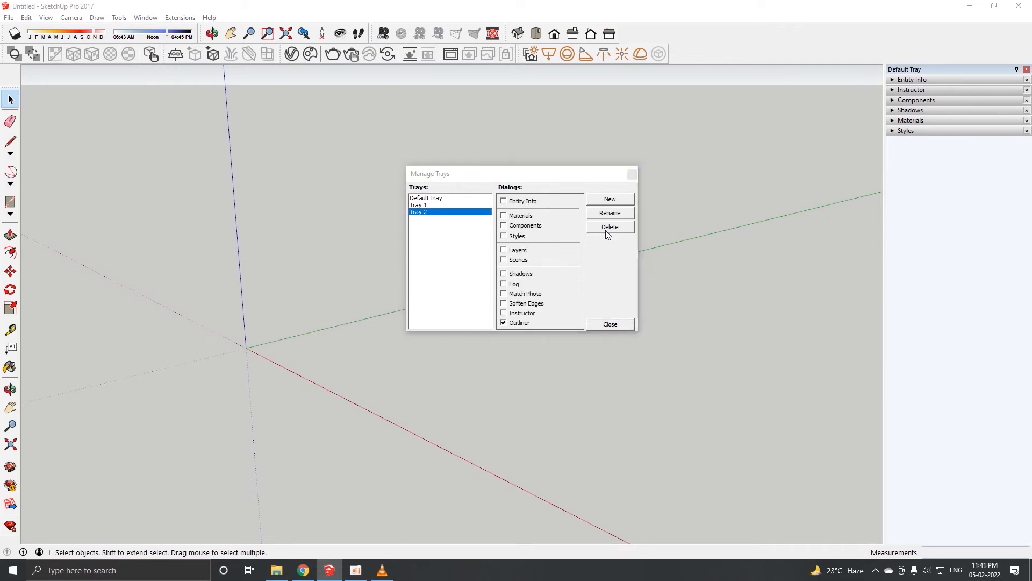
pyautogui.click(608, 226)
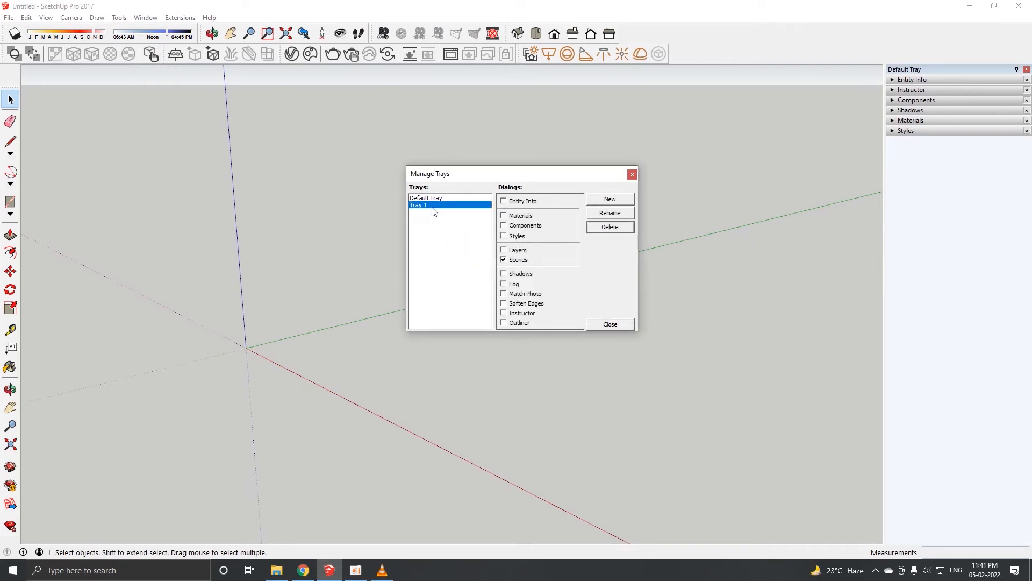
pyautogui.click(608, 227)
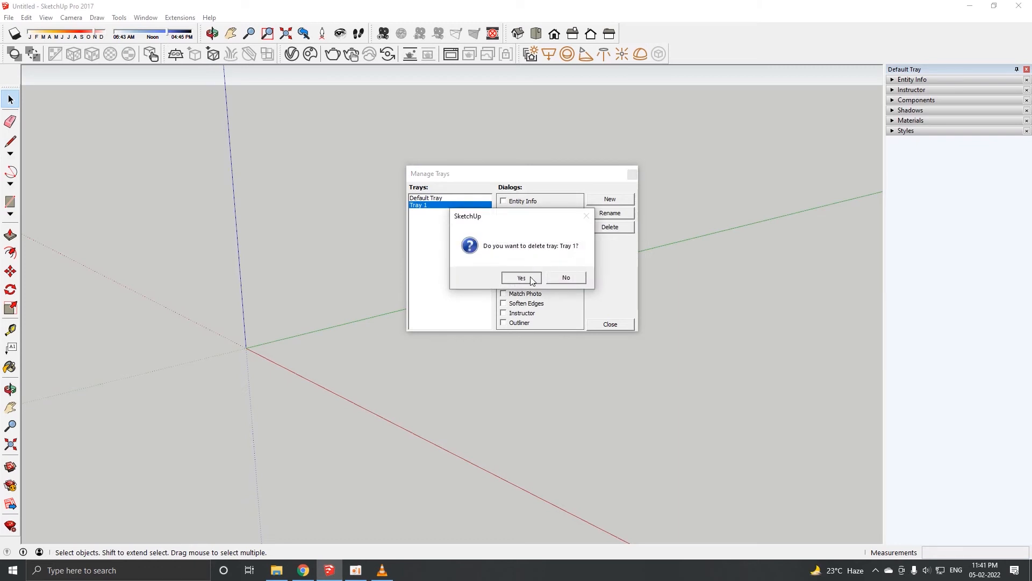
pyautogui.click(521, 277)
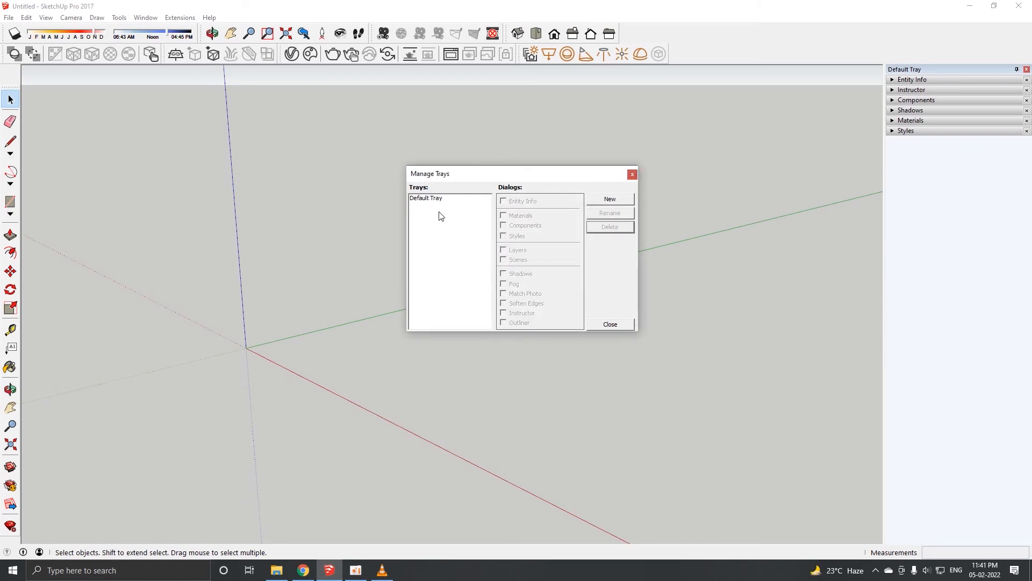
pyautogui.moveTo(558, 174)
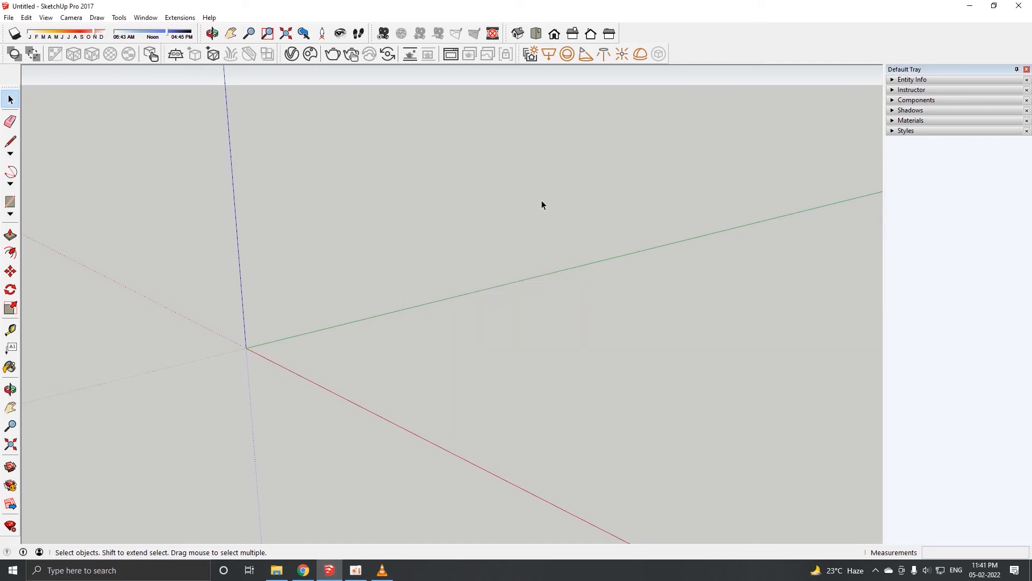
pyautogui.moveTo(866, 135)
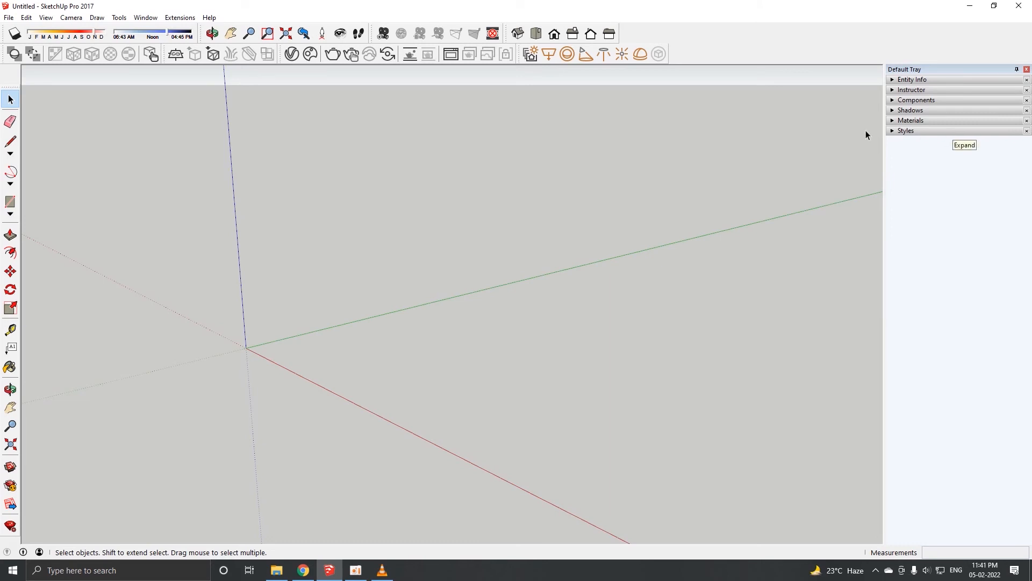
pyautogui.moveTo(794, 141)
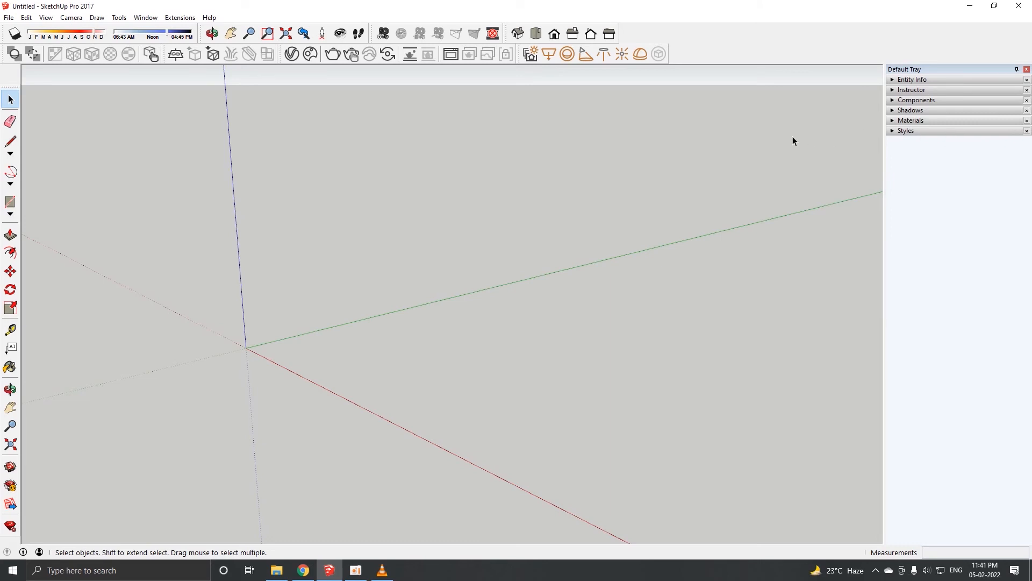